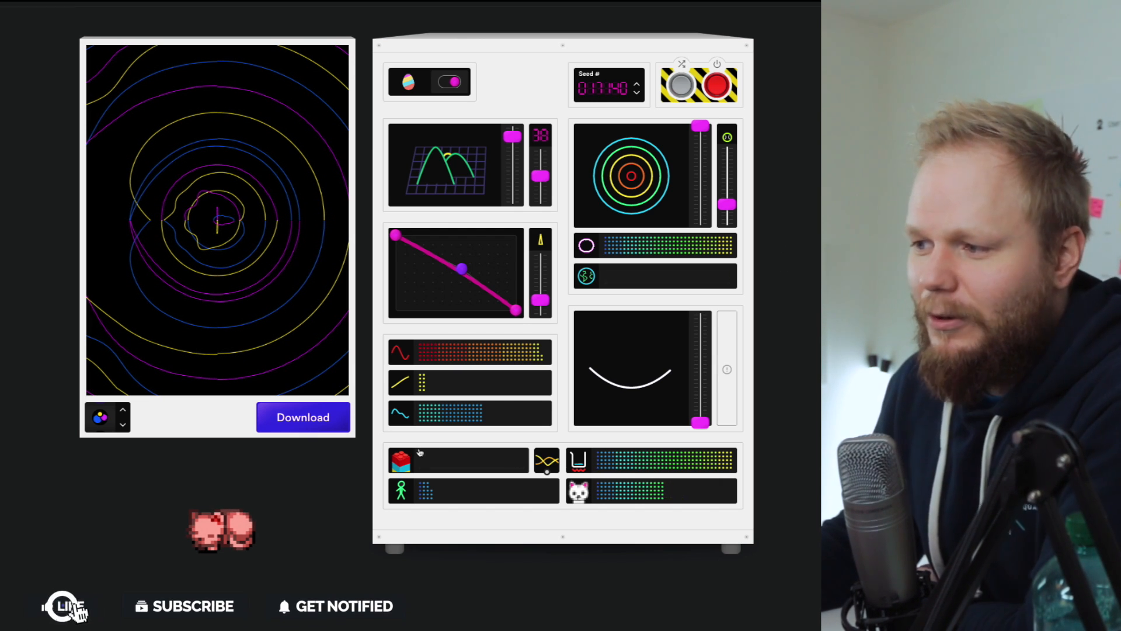
Step: Save the concentric contour-ring artwork as an SVG download
left_click(183, 606)
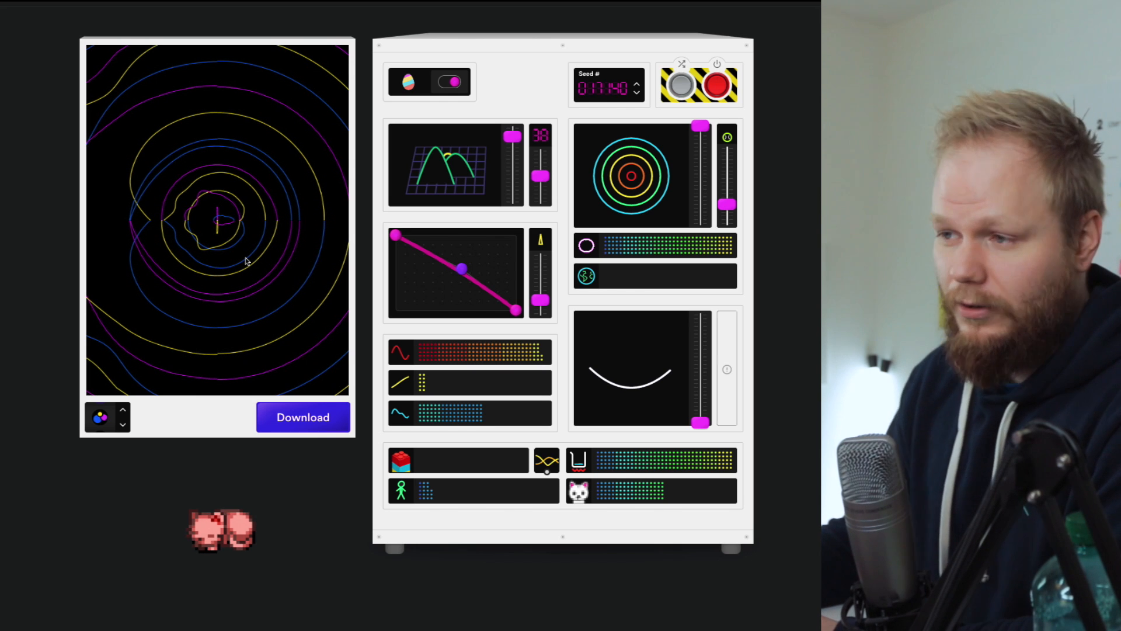
mouse_move(174, 194)
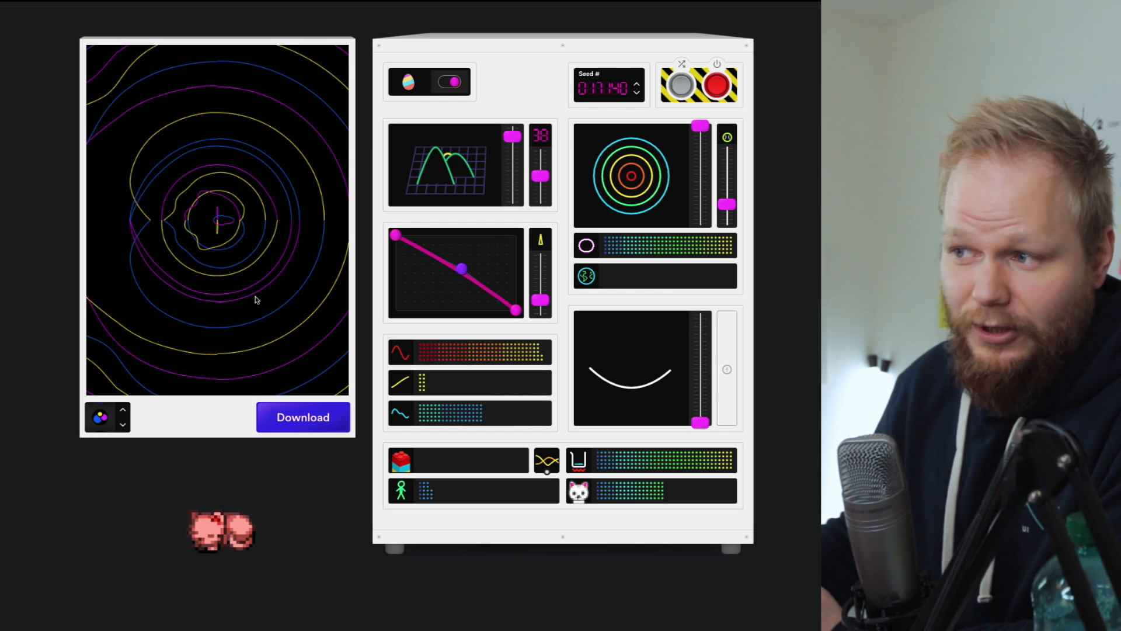
mouse_move(193, 245)
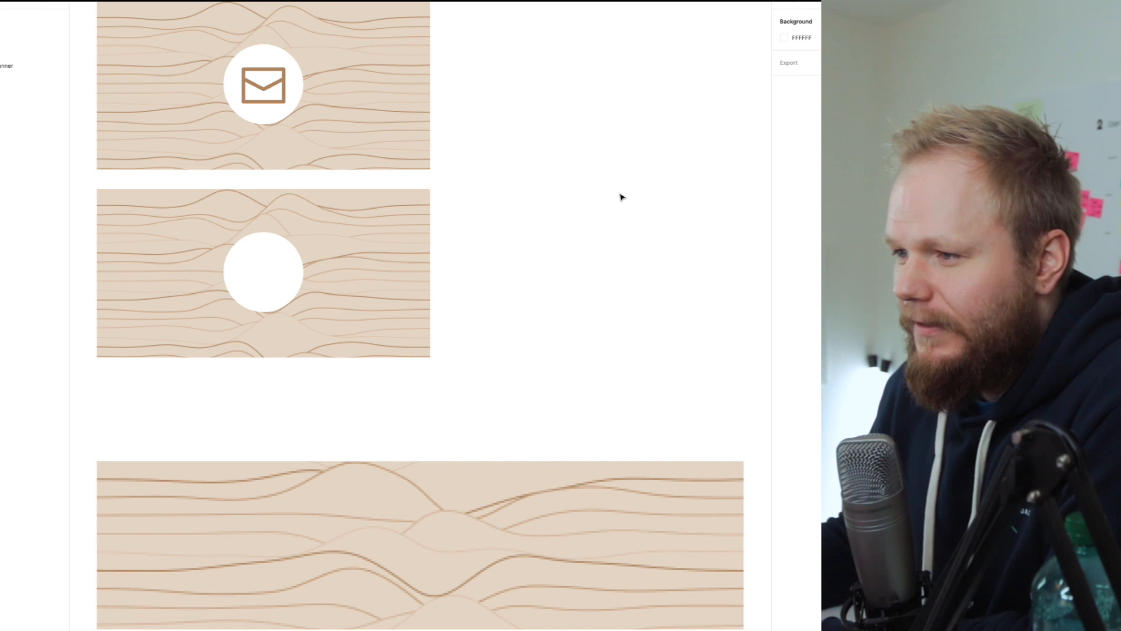
left_click(262, 97)
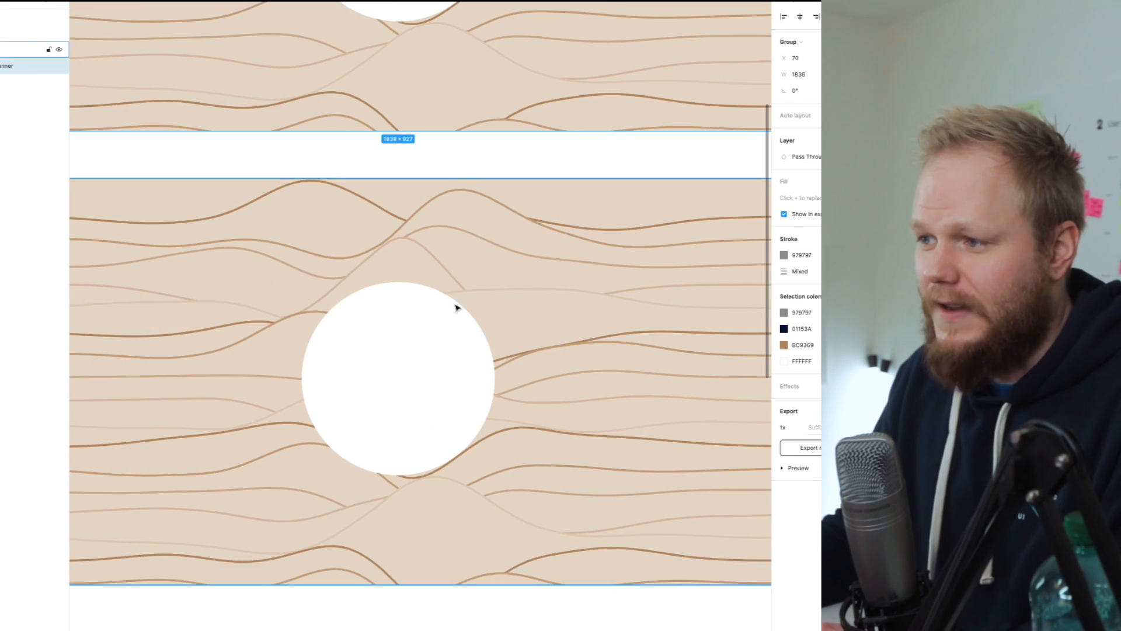
mouse_move(525, 302)
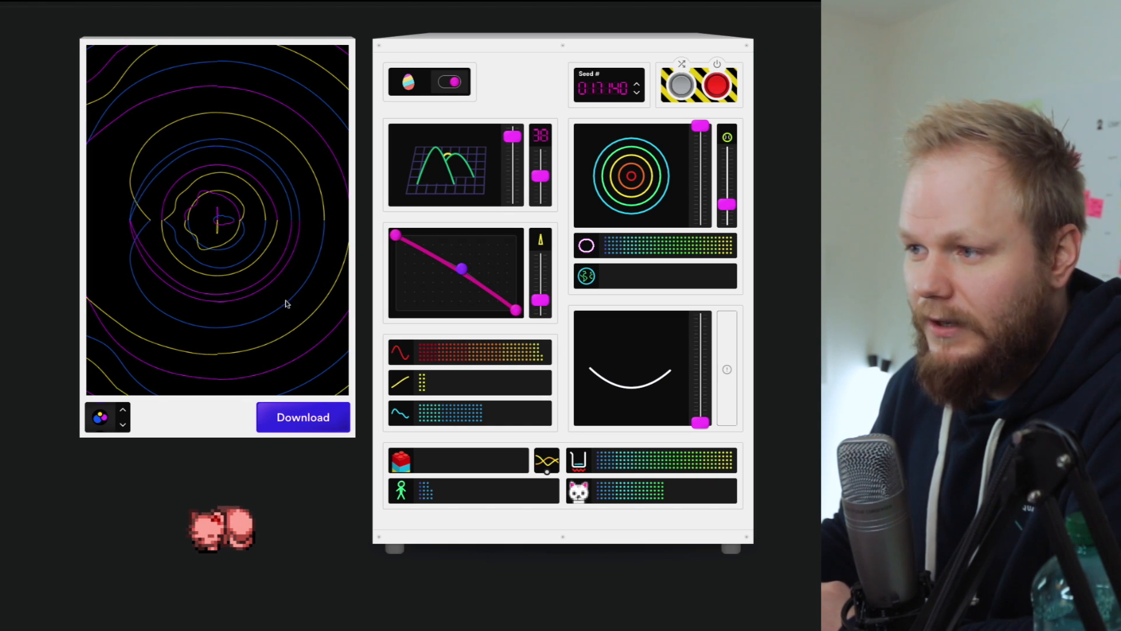
left_click(302, 417)
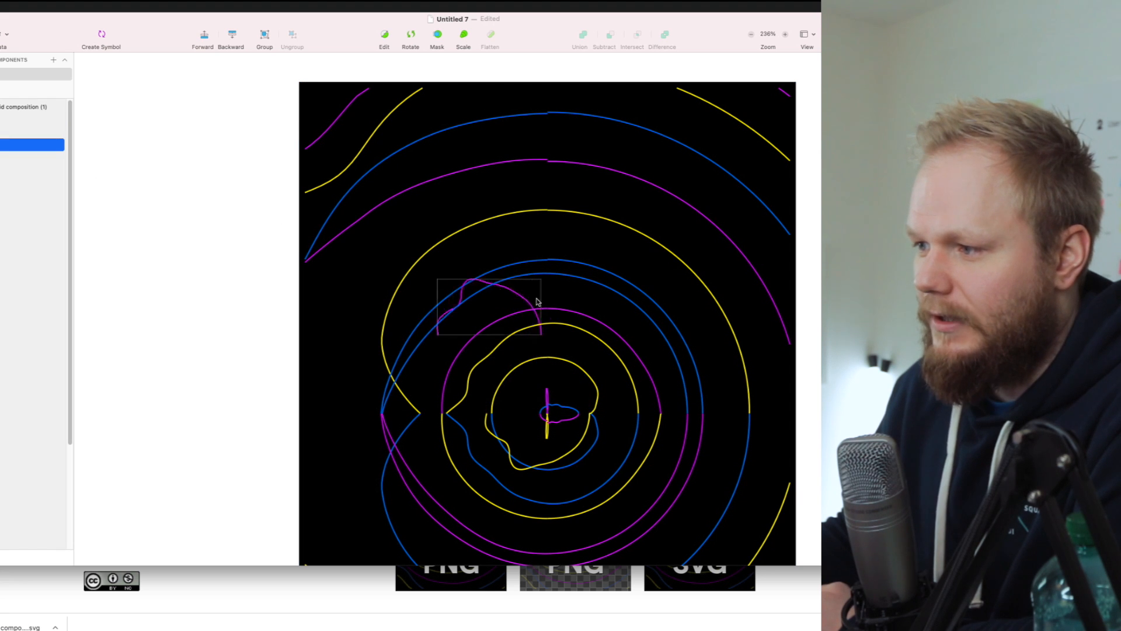
Step: Marquee-select a single curved arc of the imported contour artwork
left_click_drag(479, 300, 554, 397)
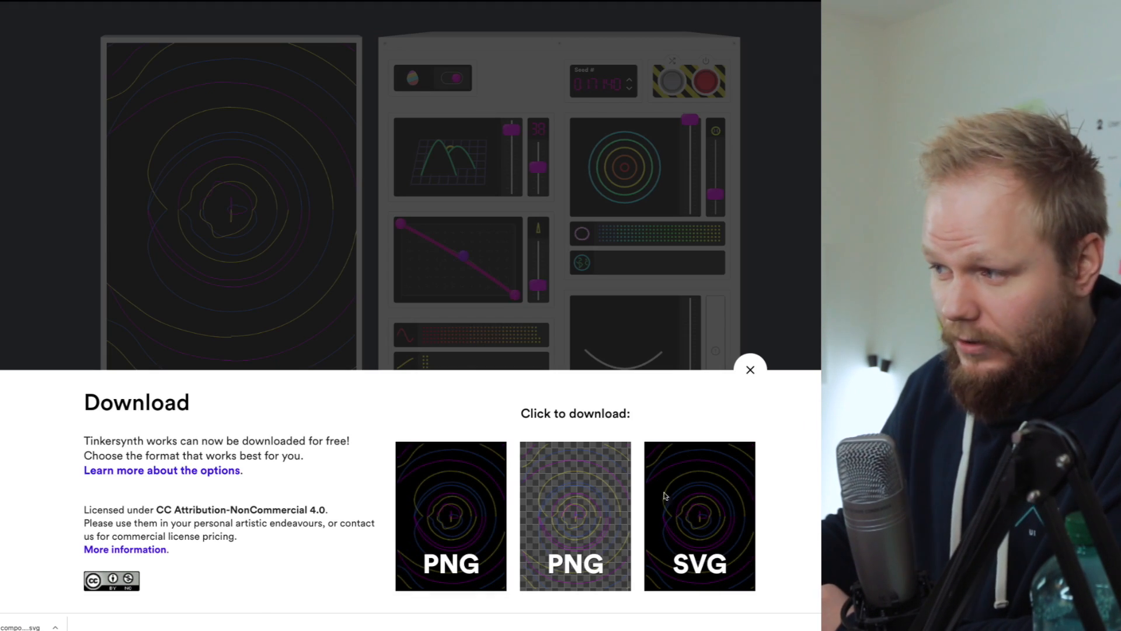
left_click(750, 370)
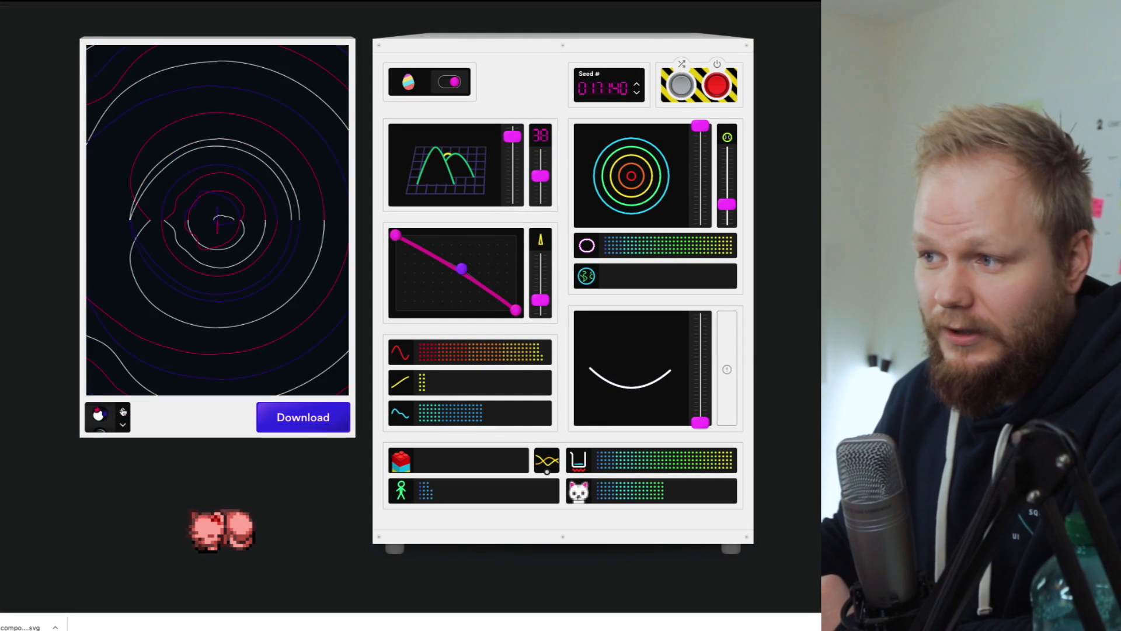
Step: Advance to the next seed and reshape the circle lines into arcs
left_click(98, 416)
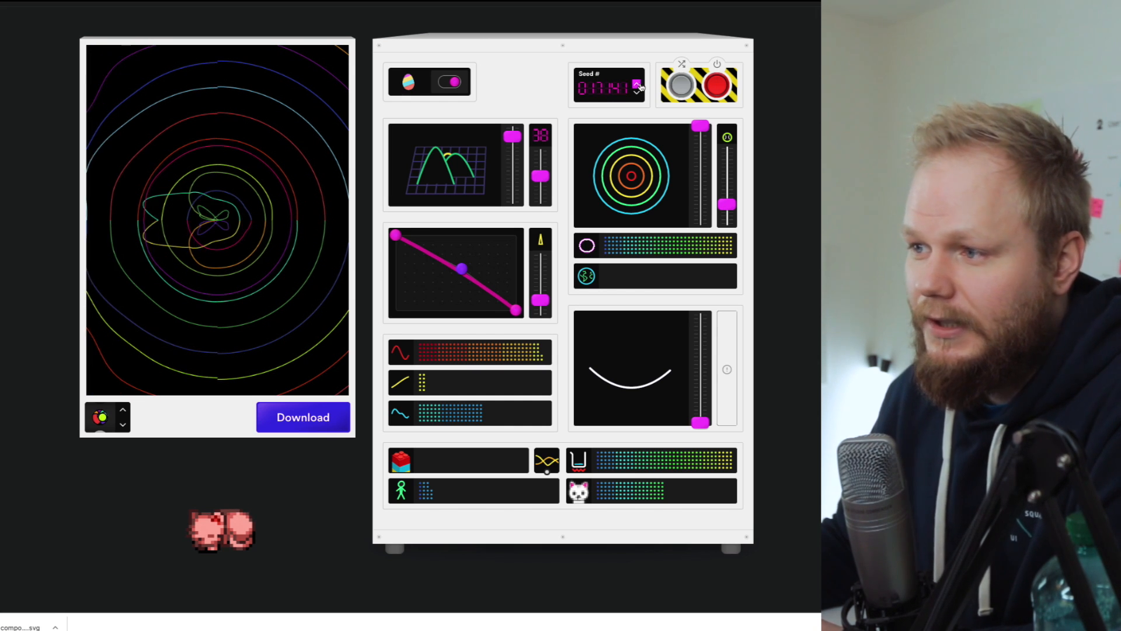
left_click(636, 84)
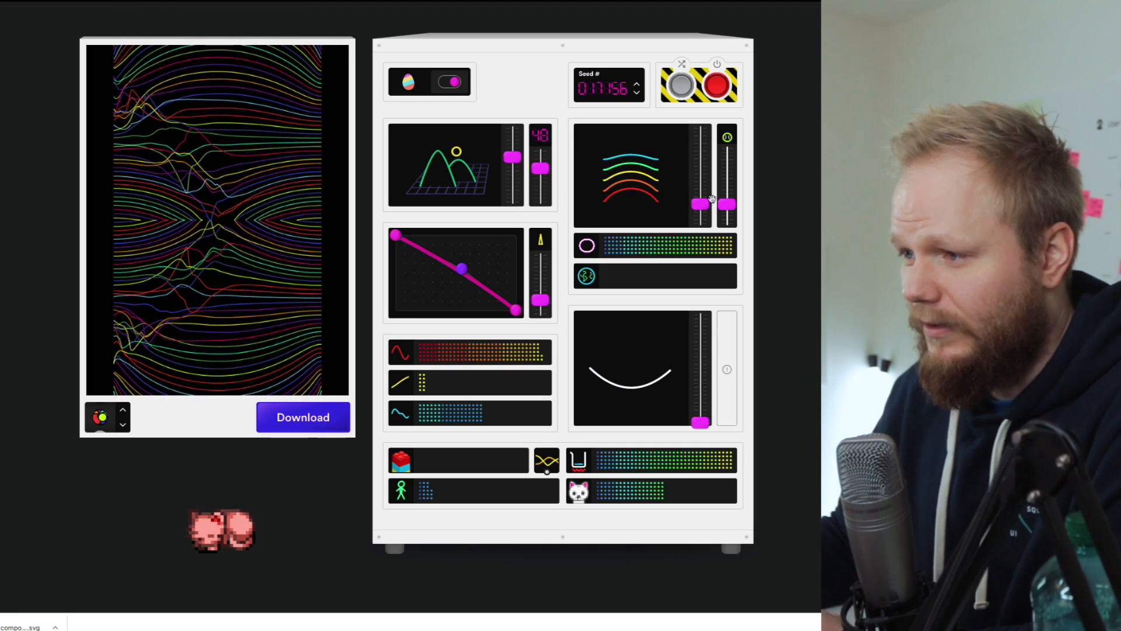
Step: Bend the line-shaping curve into an arc and cycle to a magenta, white and blue palette
left_click(301, 417)
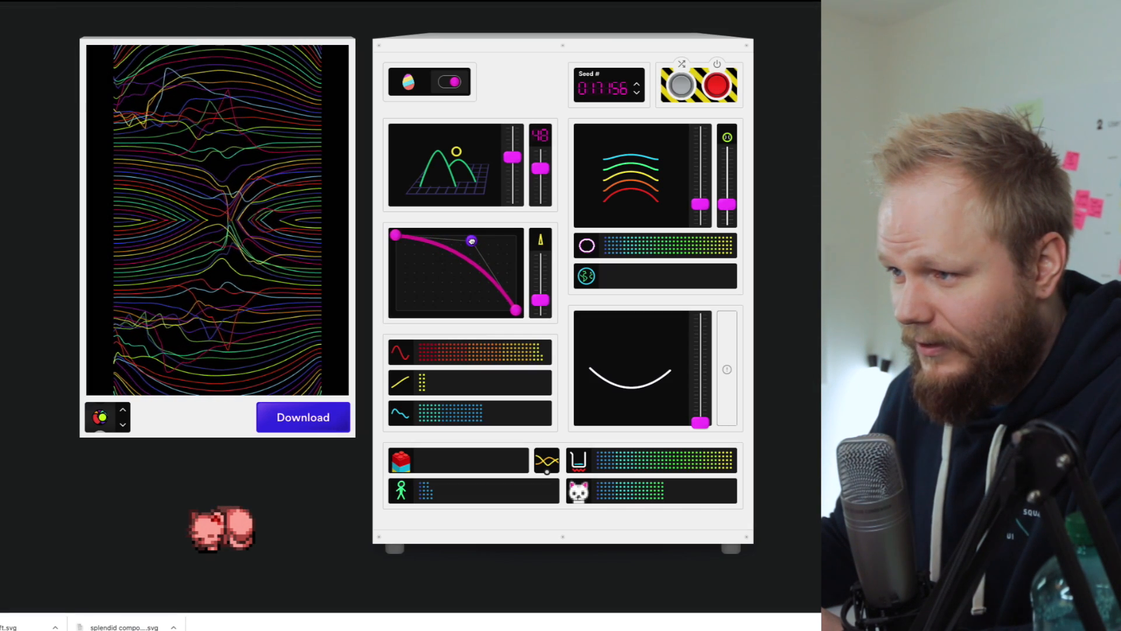
left_click_drag(471, 241, 465, 264)
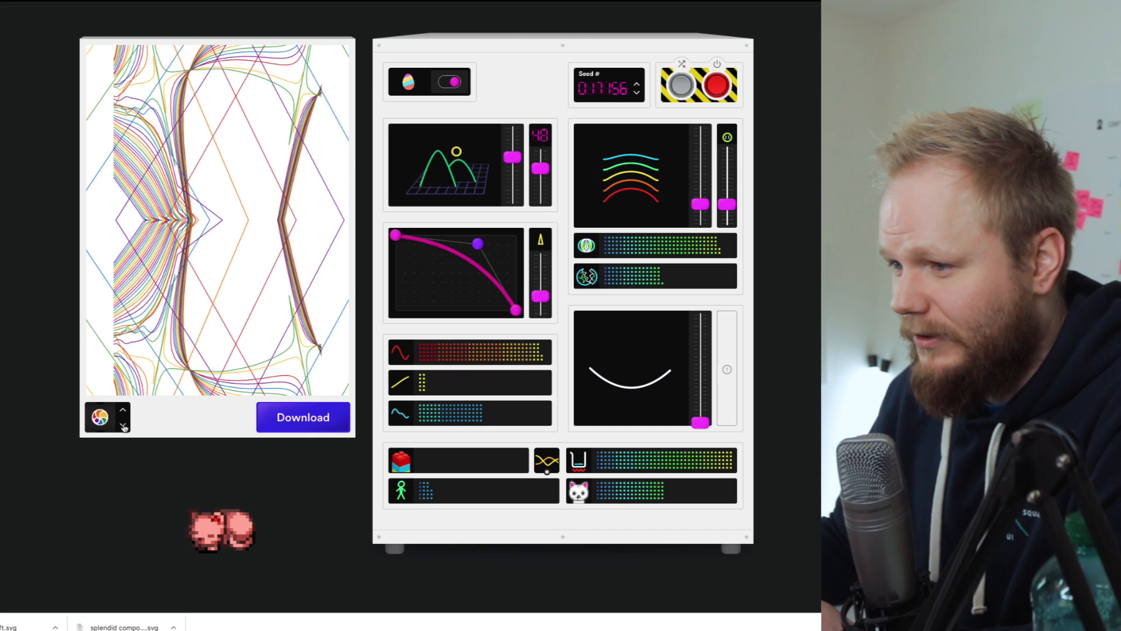
left_click(98, 417)
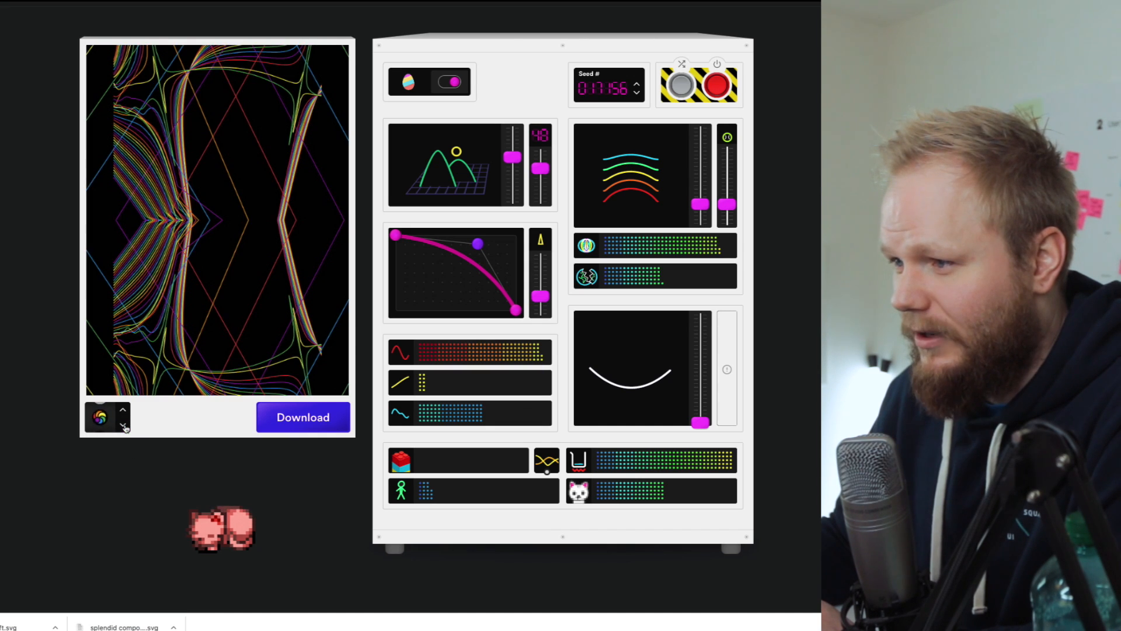
left_click(99, 417)
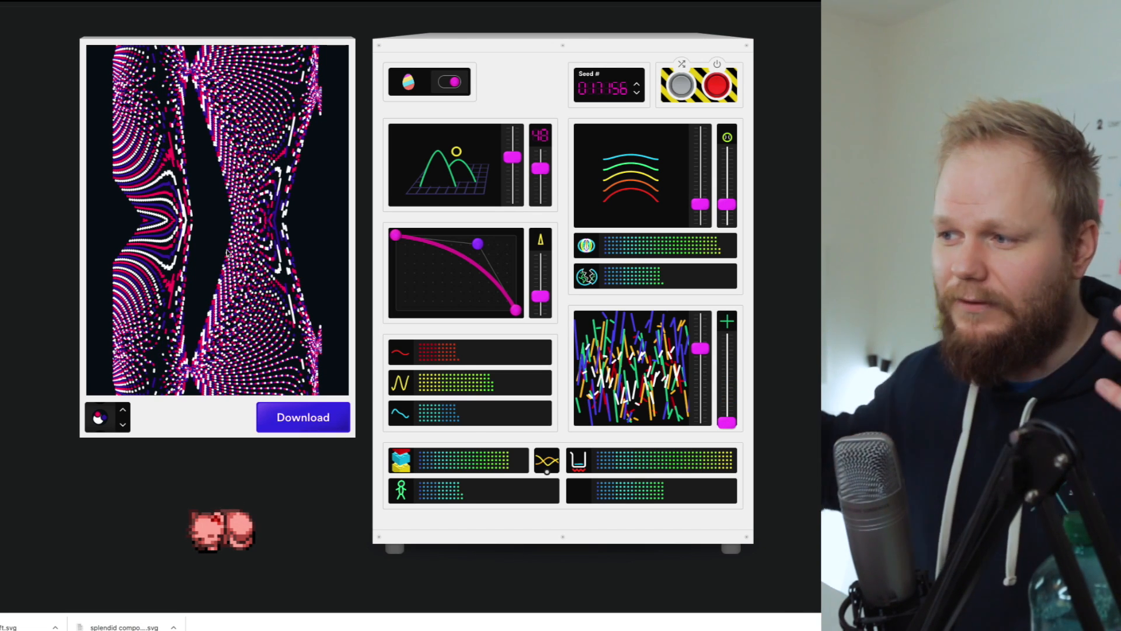
mouse_move(293, 484)
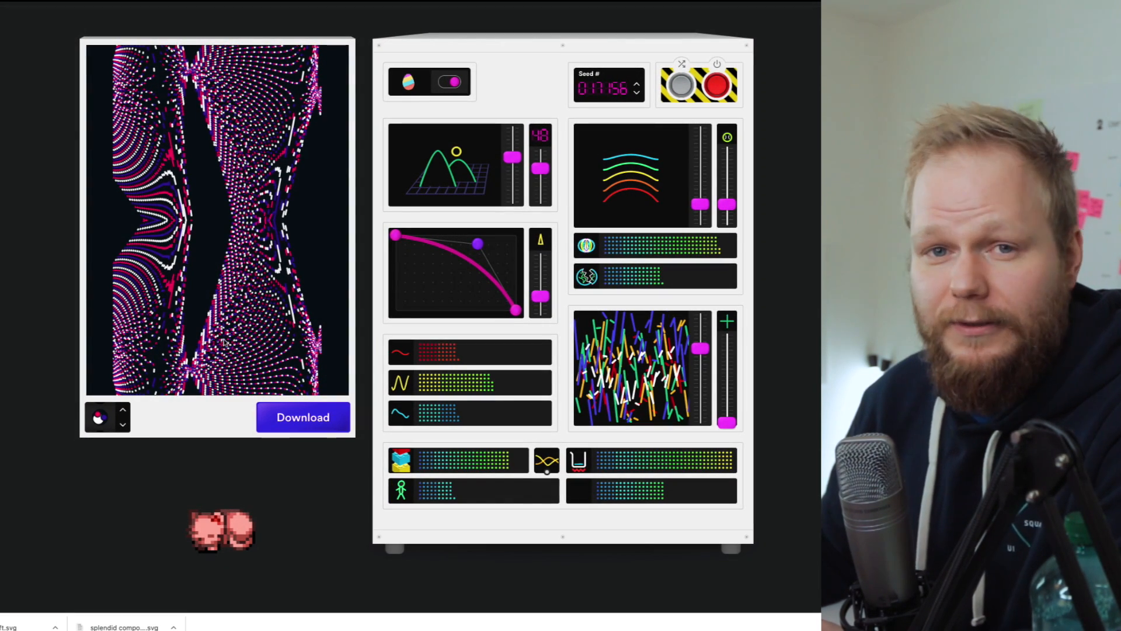
Step: Shuffle all controls to get sparse horizontal cyan and red line segments
left_click(681, 84)
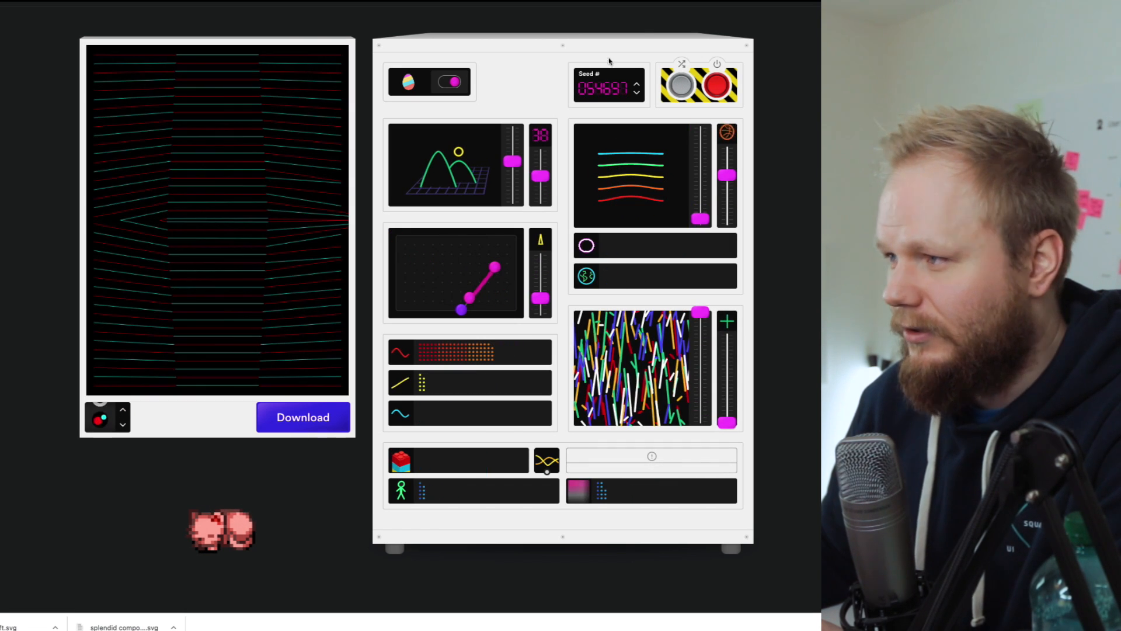
Step: Shuffle the composition five times until a thin rainbow ring appears
left_click(679, 85)
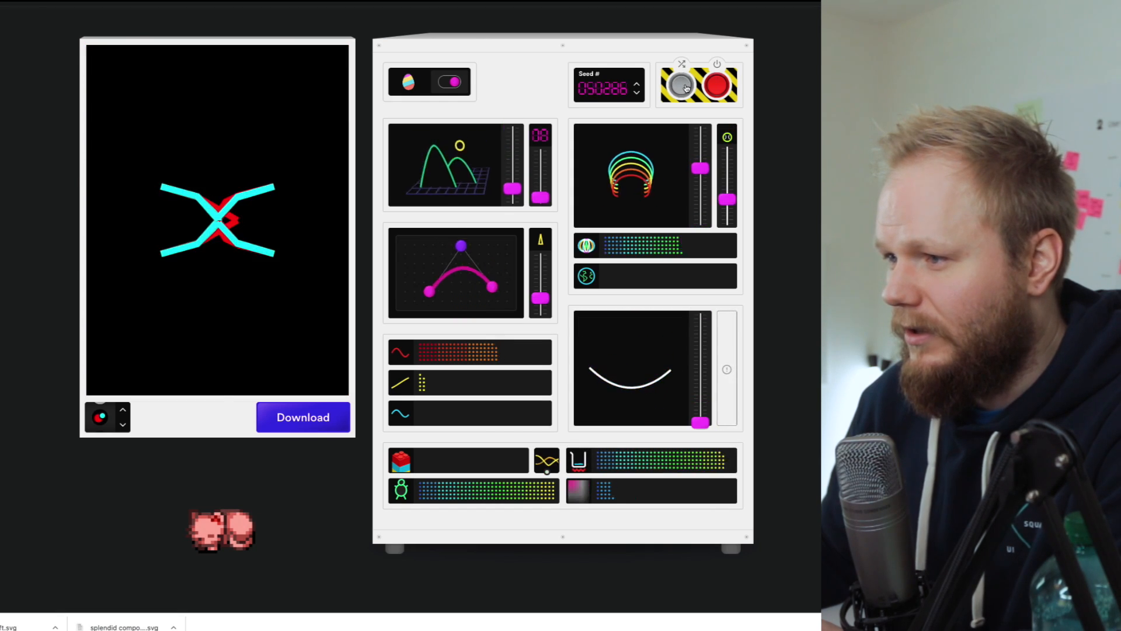
left_click(681, 84)
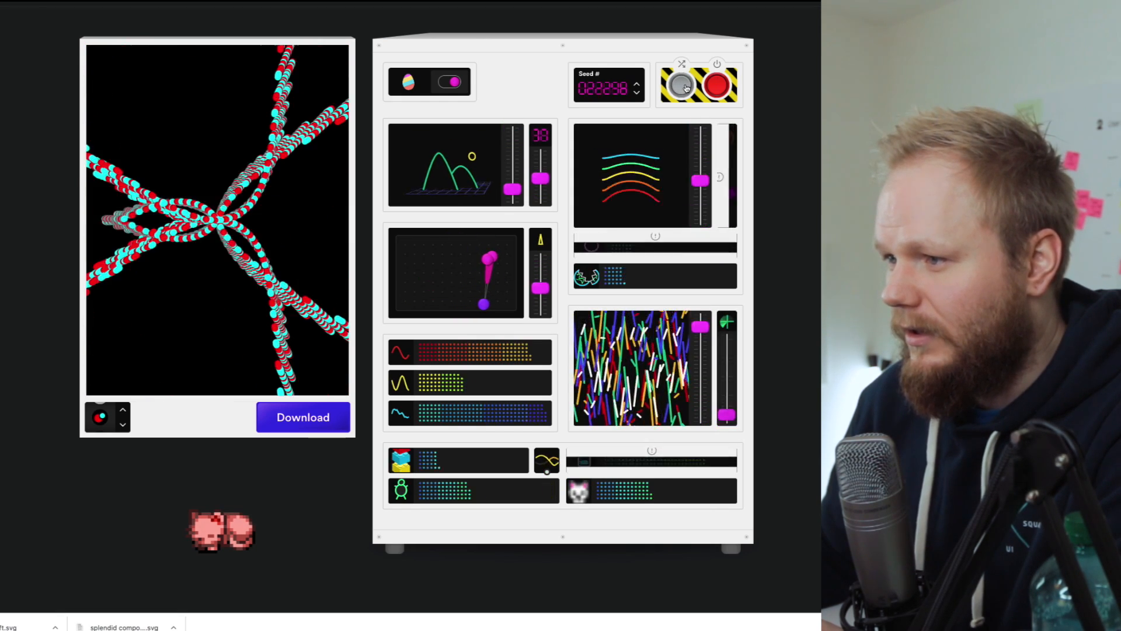
left_click(680, 85)
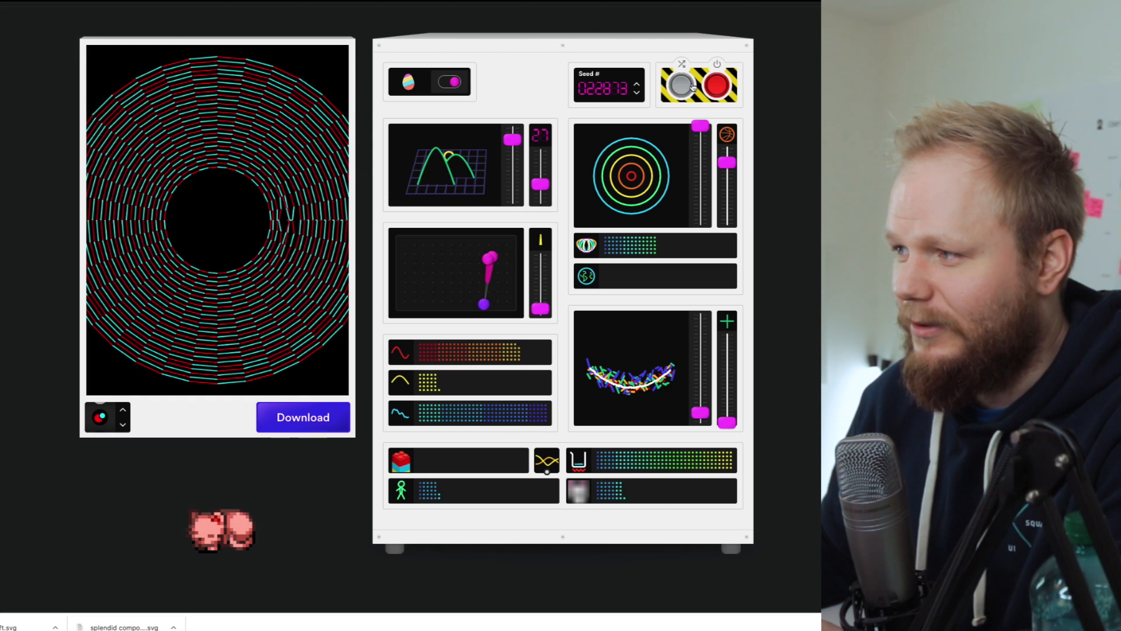
left_click(680, 86)
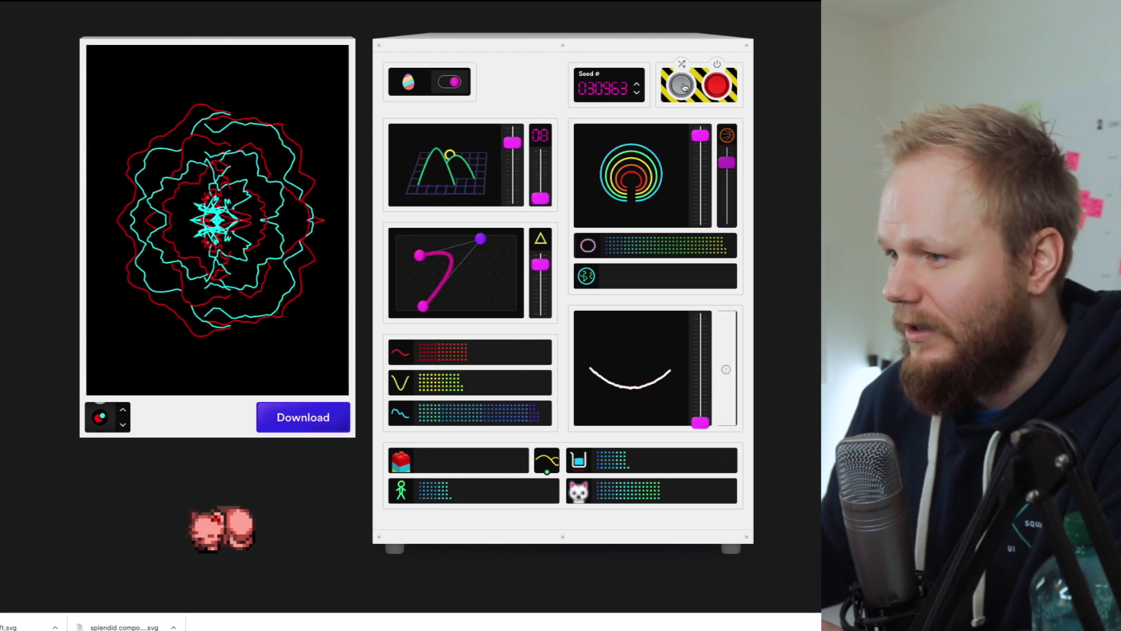
left_click(679, 84)
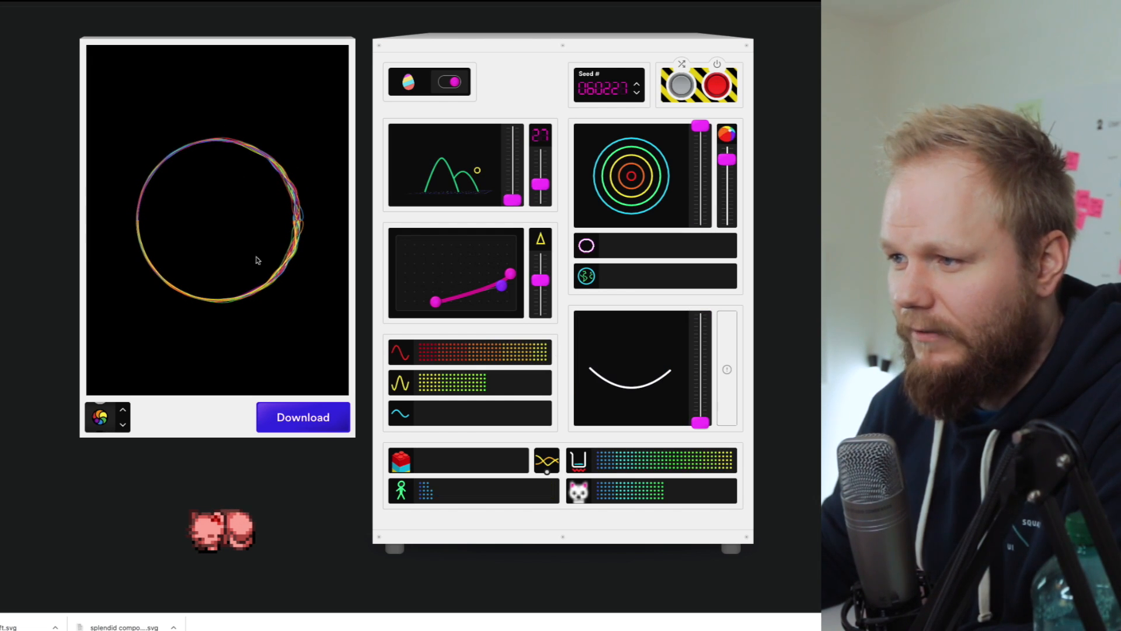
Step: Download the rainbow ring artwork as an SVG and close the download options
left_click(302, 417)
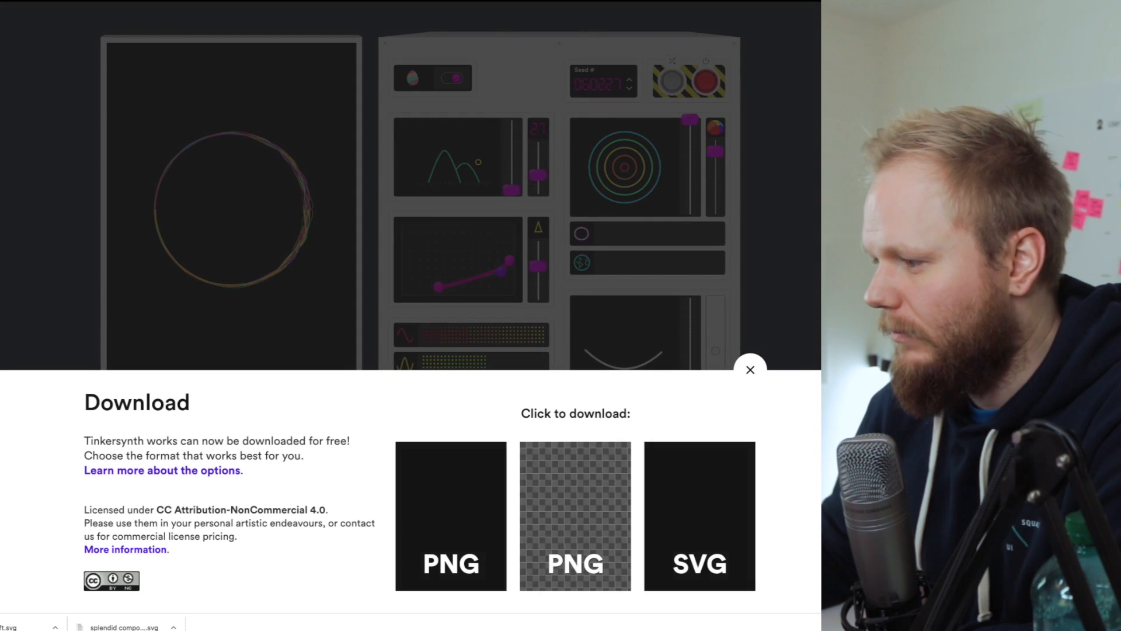
left_click(698, 515)
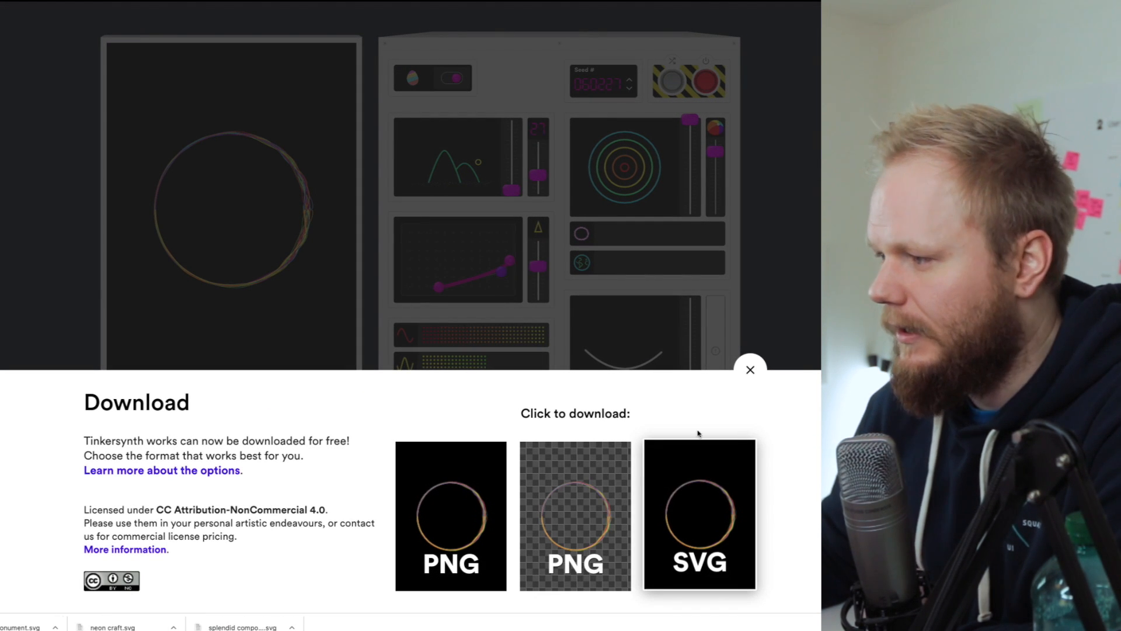
left_click(750, 370)
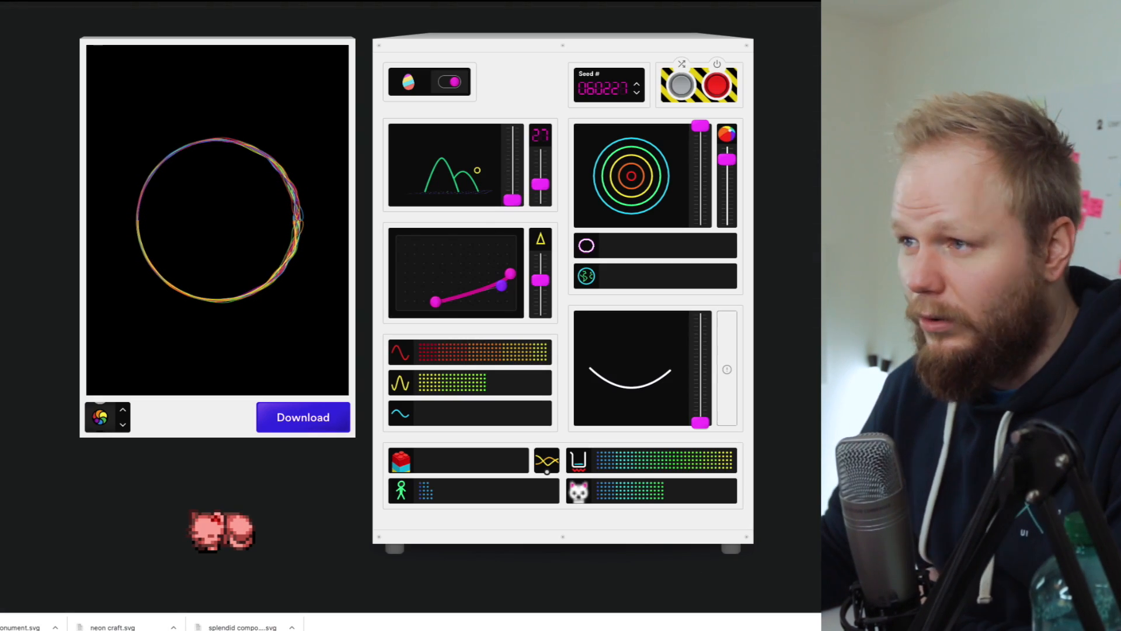
Step: Shuffle four times to get rainbow dashes arranged in vertical columns
left_click(679, 85)
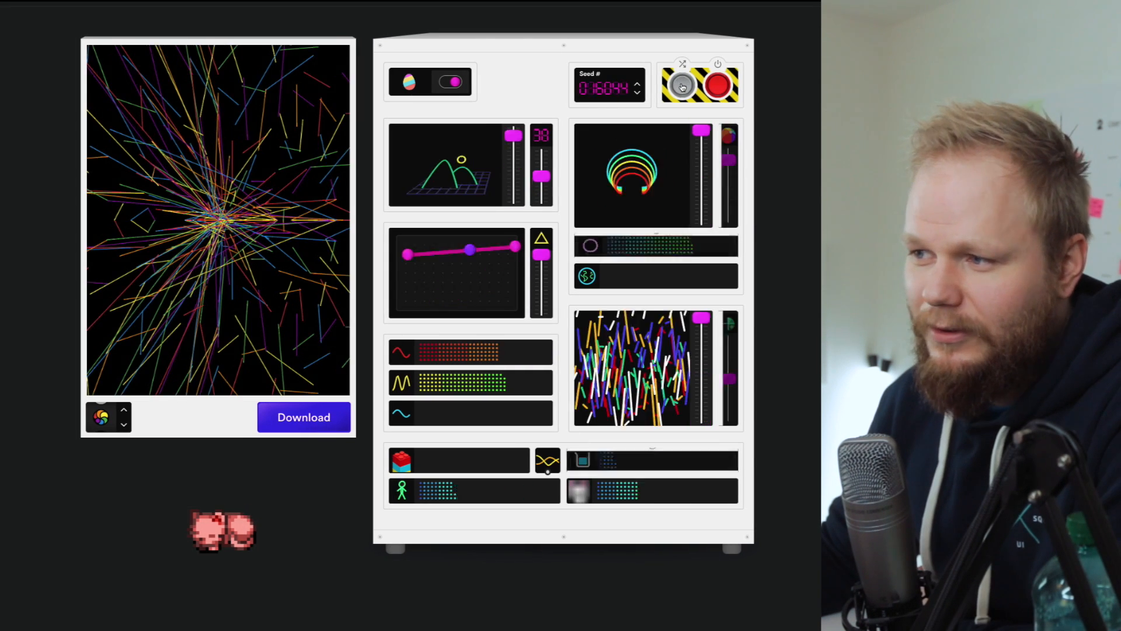
left_click(680, 85)
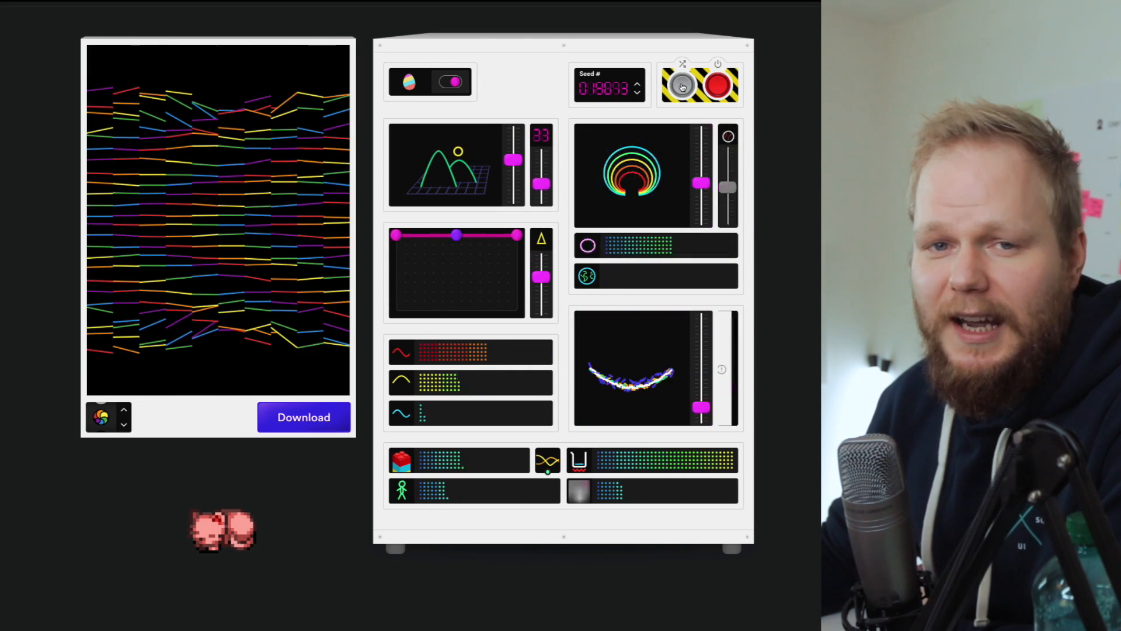
left_click(680, 85)
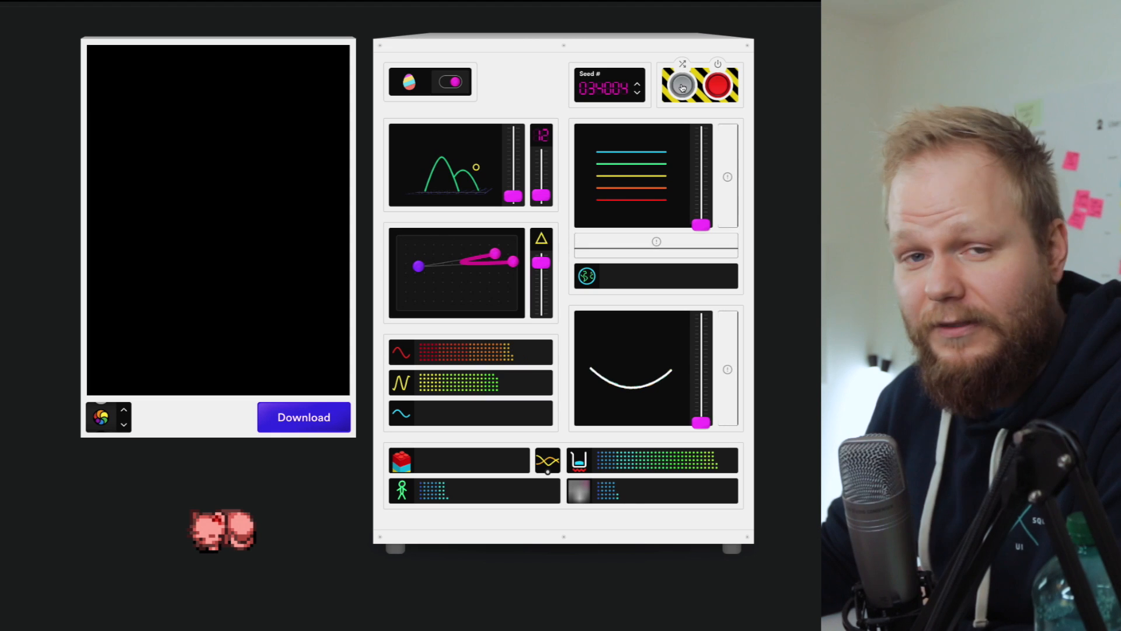
left_click(679, 84)
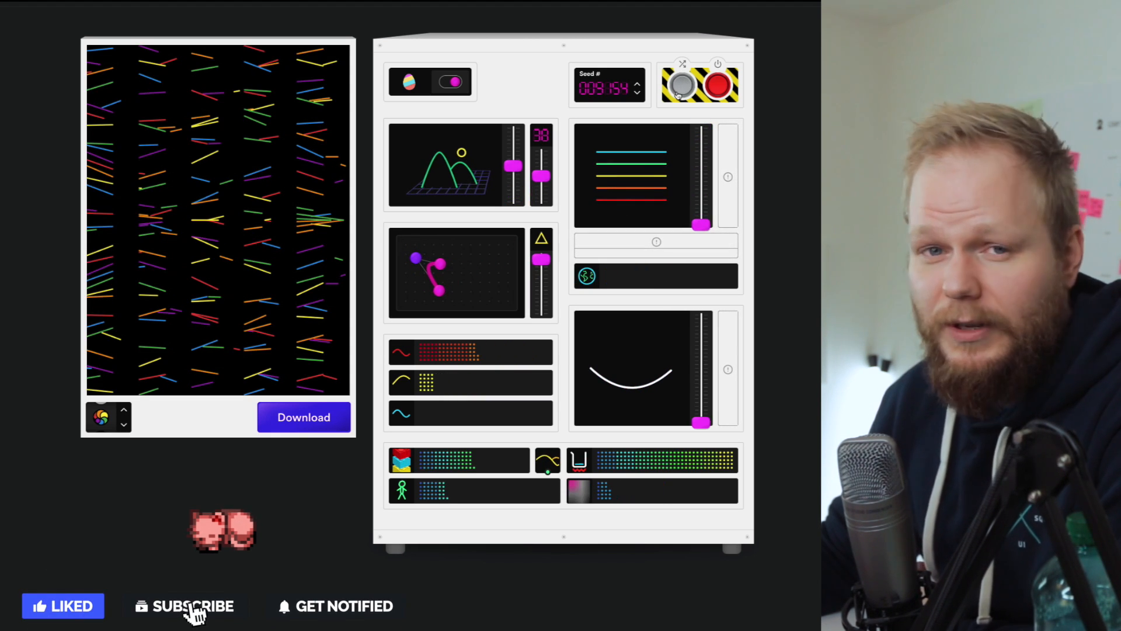
left_click(193, 605)
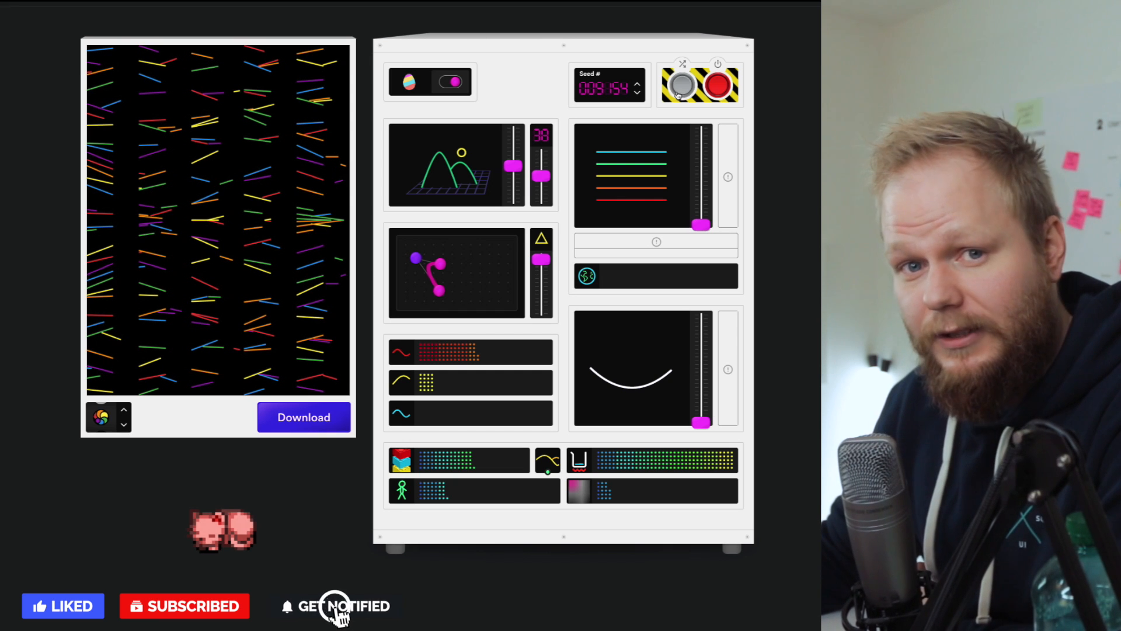